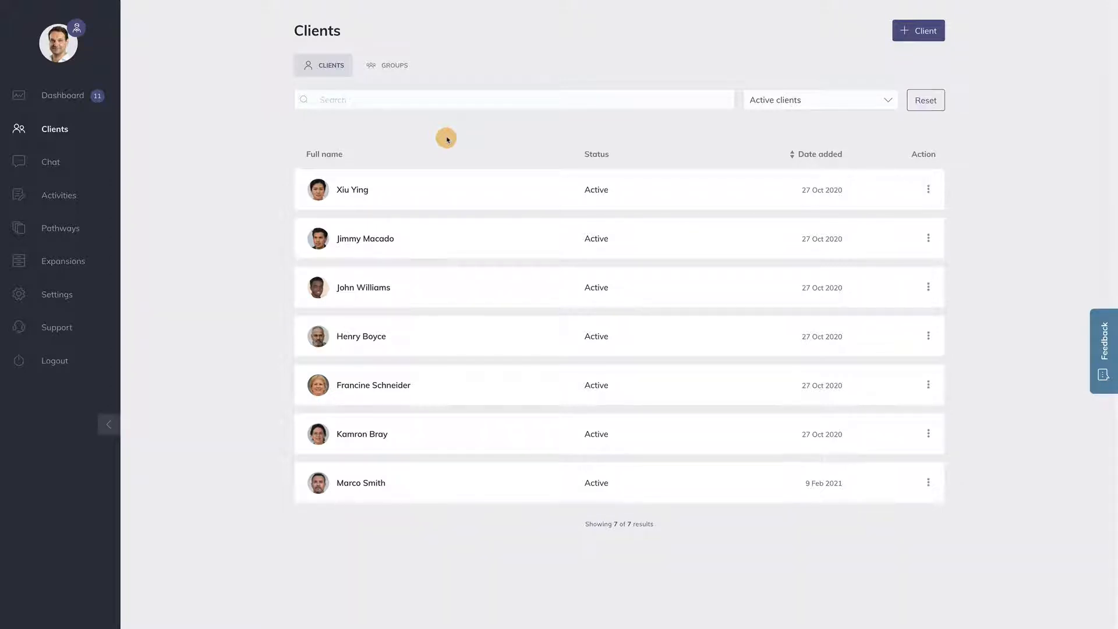
pyautogui.moveTo(396, 181)
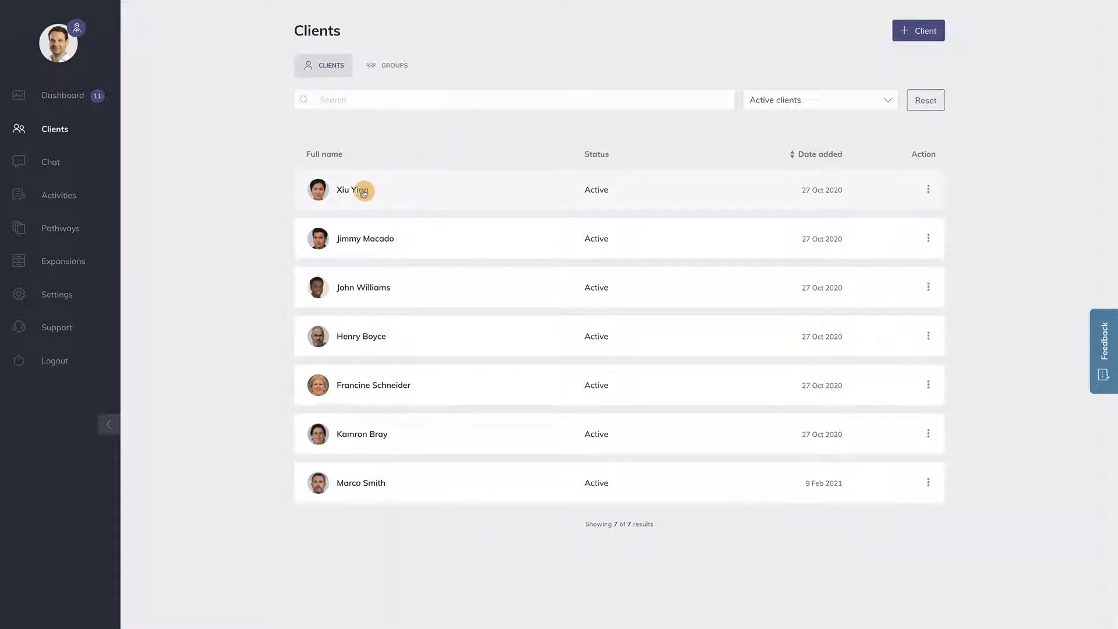
# Step: Open Xiu Ying's client profile and view her Notes section
pyautogui.click(353, 191)
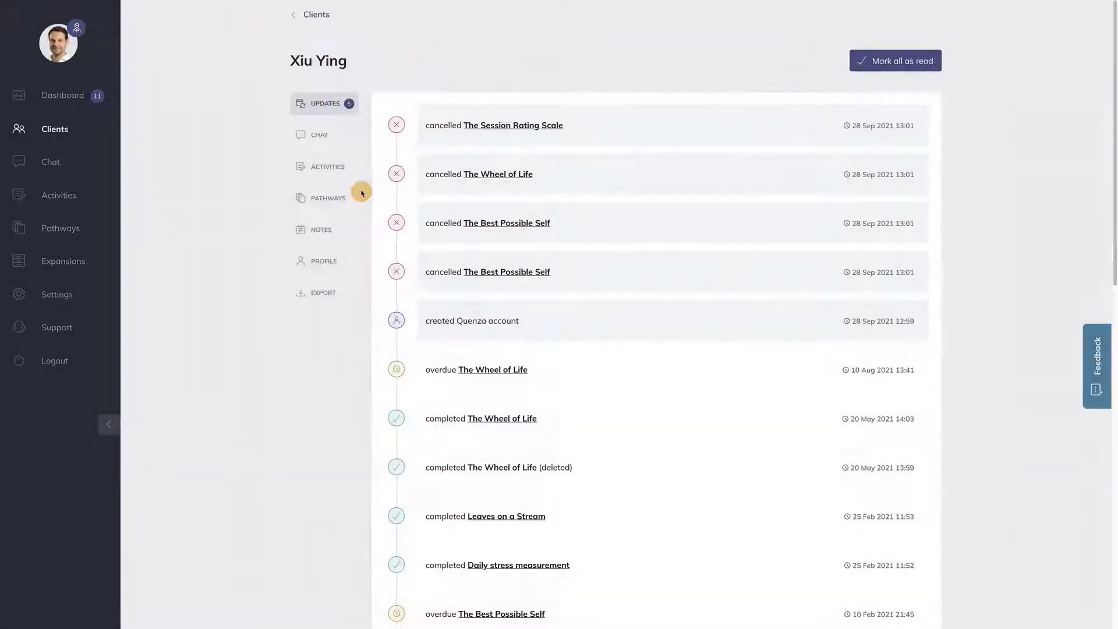
pyautogui.click(322, 229)
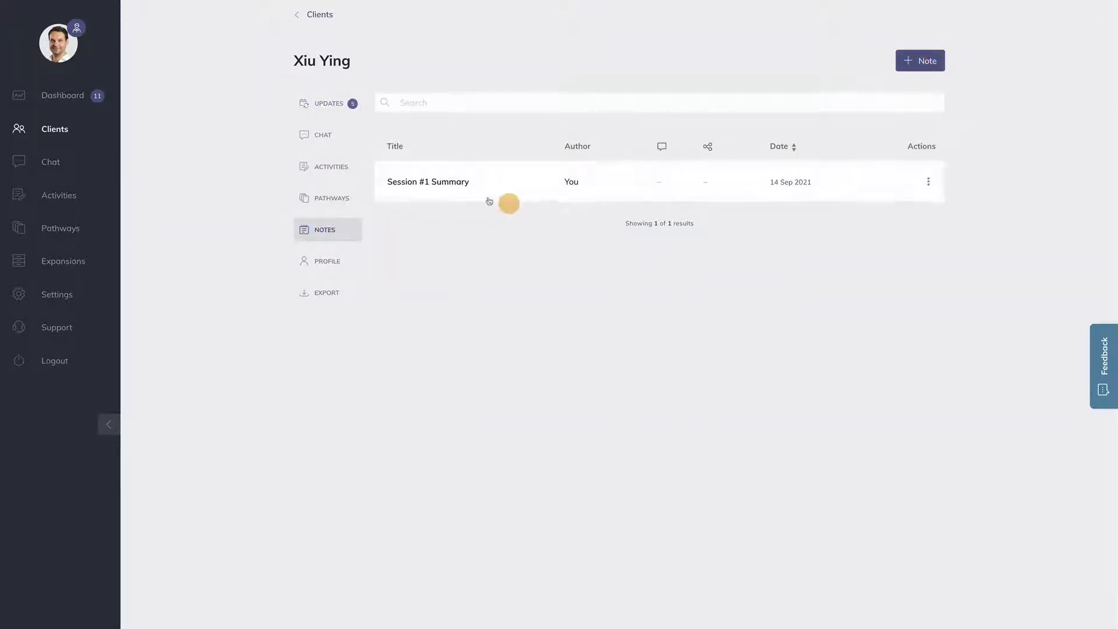
# Step: Share the Session #1 Summary note with Xiu Ying and enable comments on it
pyautogui.click(428, 182)
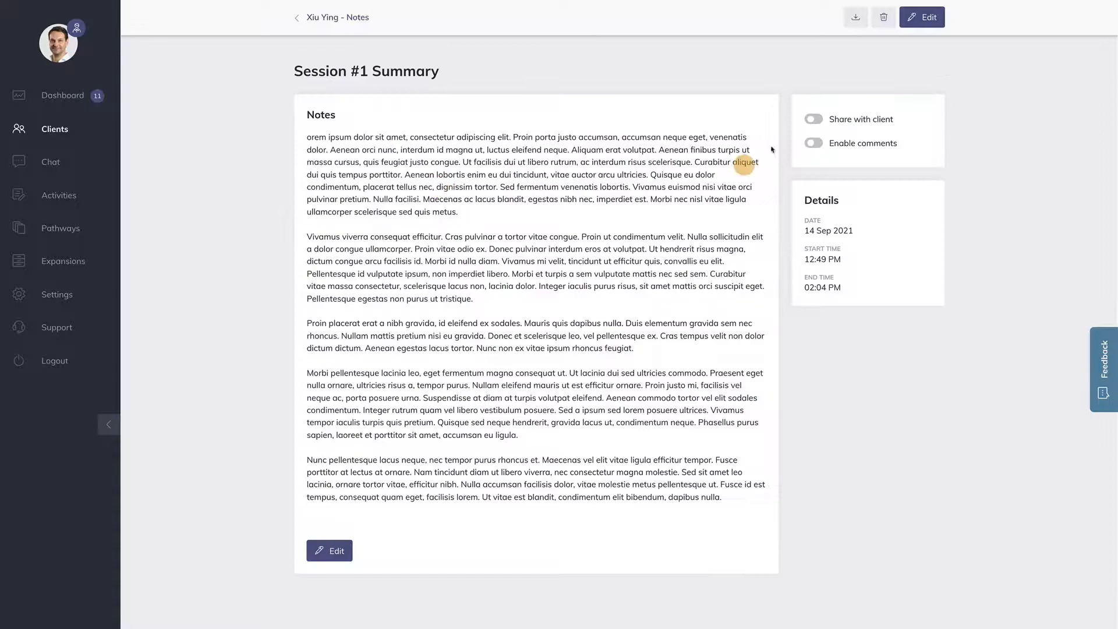
pyautogui.click(813, 119)
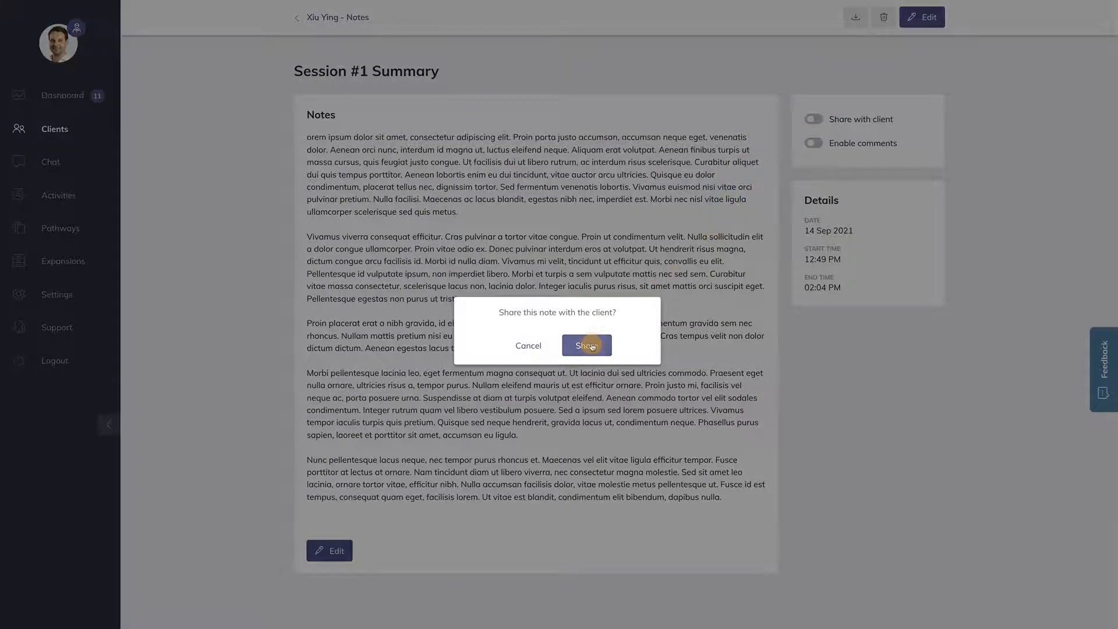
pyautogui.click(586, 345)
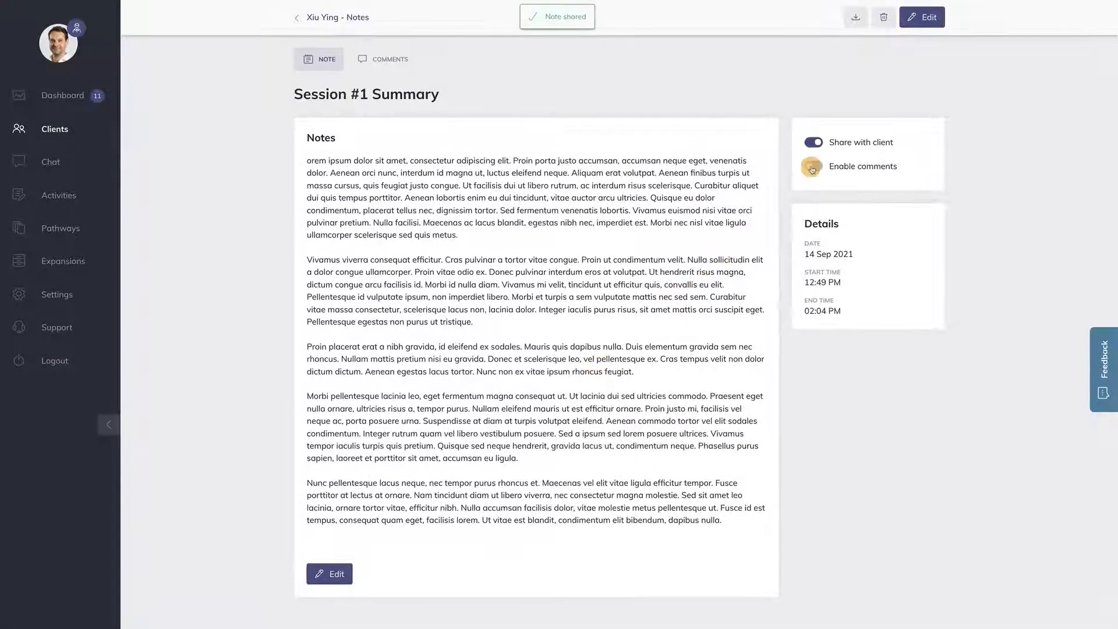
pyautogui.click(813, 169)
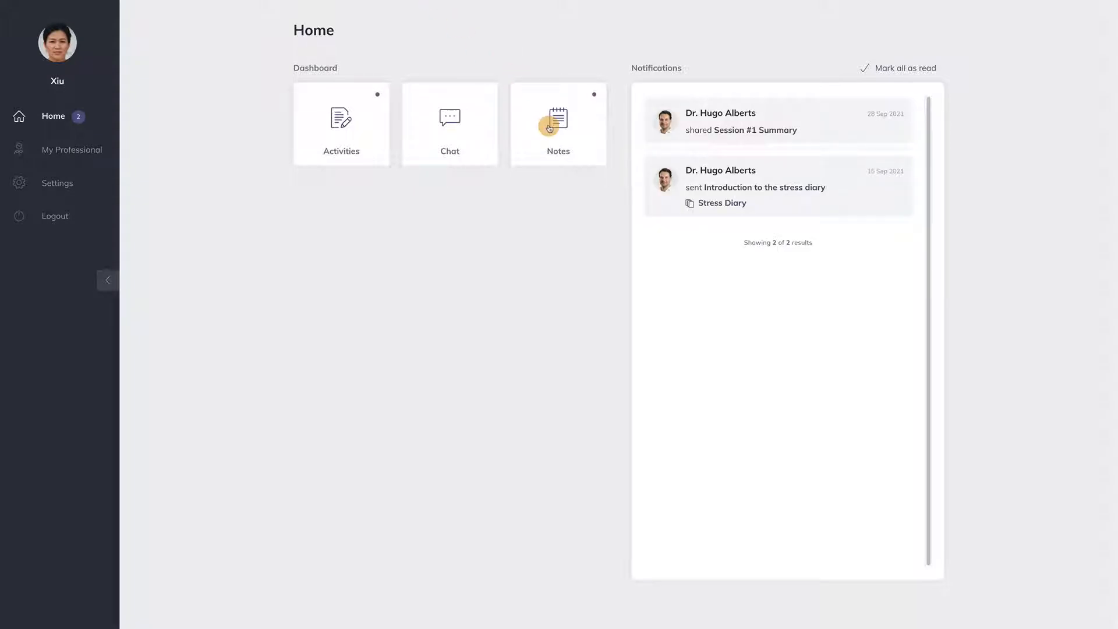
# Step: As Xiu Ying, post the comment 'Great note!' on Session #1 Summary and return to the notes list
pyautogui.click(549, 123)
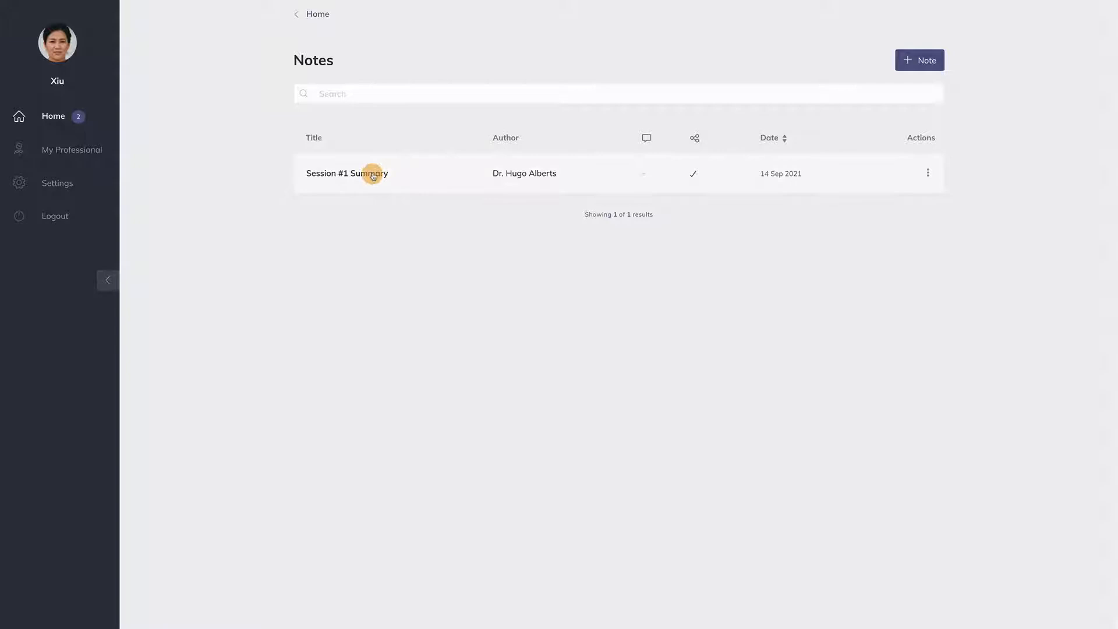
pyautogui.click(373, 173)
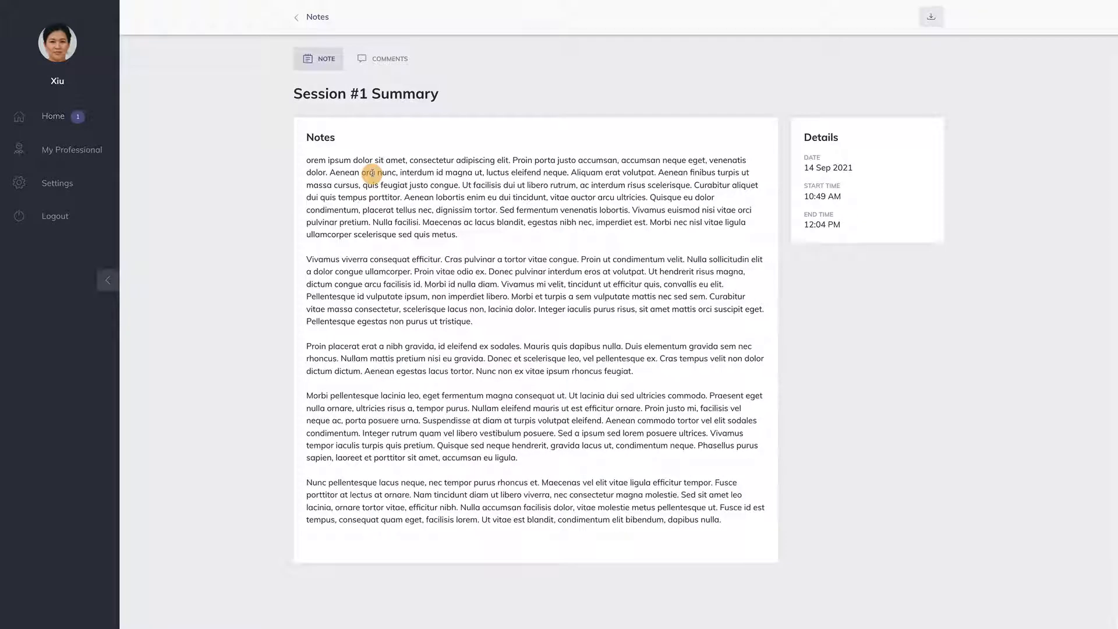
pyautogui.click(388, 58)
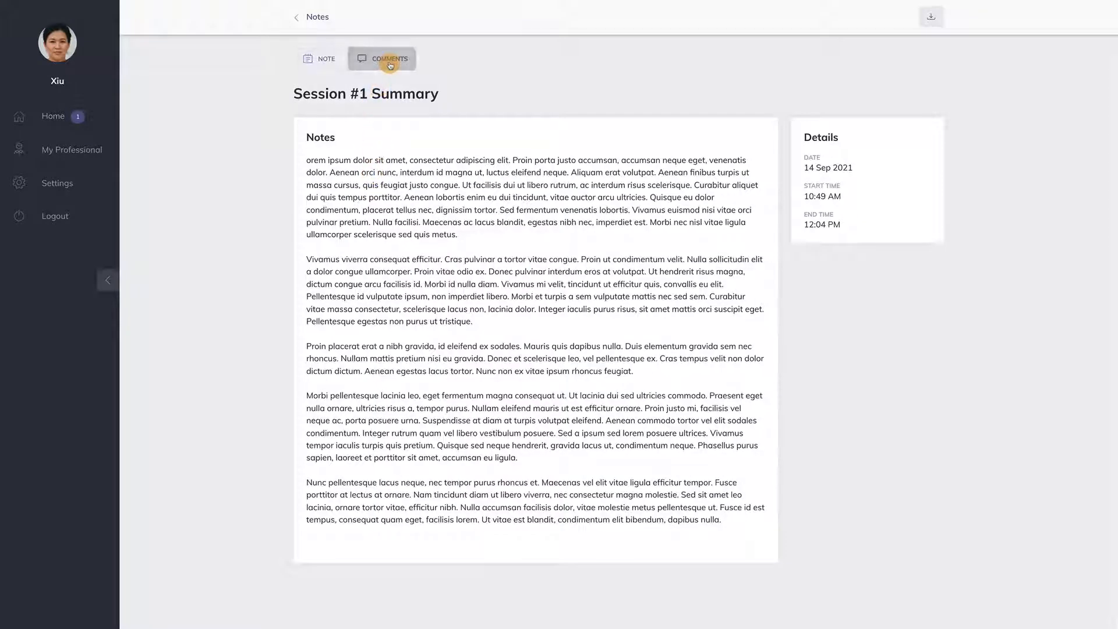
pyautogui.write('Great note!')
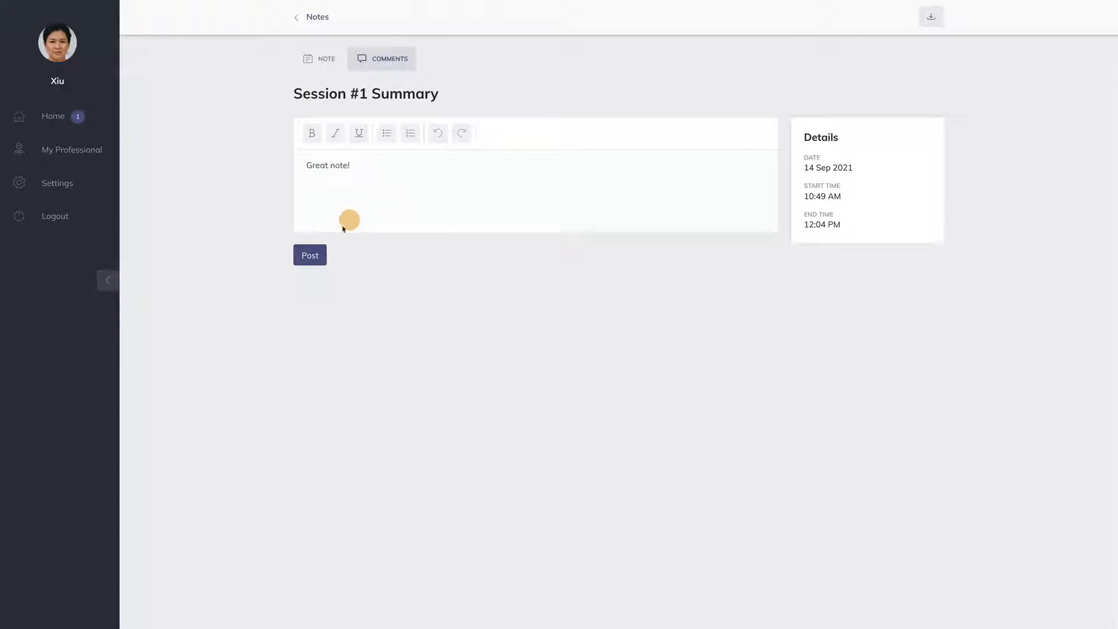
pyautogui.click(310, 255)
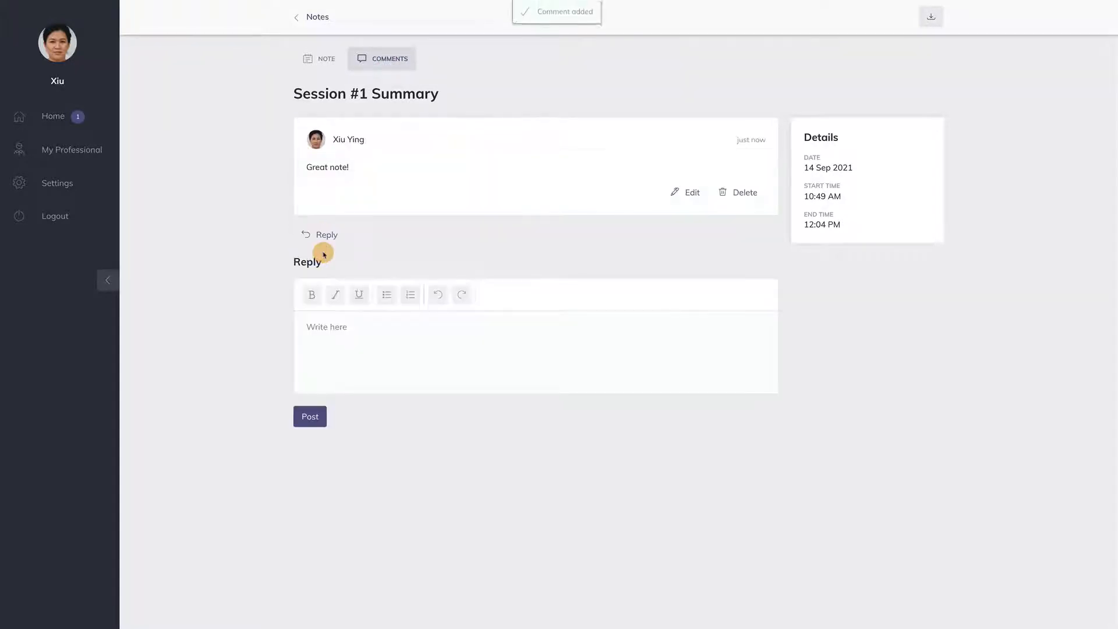
pyautogui.click(296, 16)
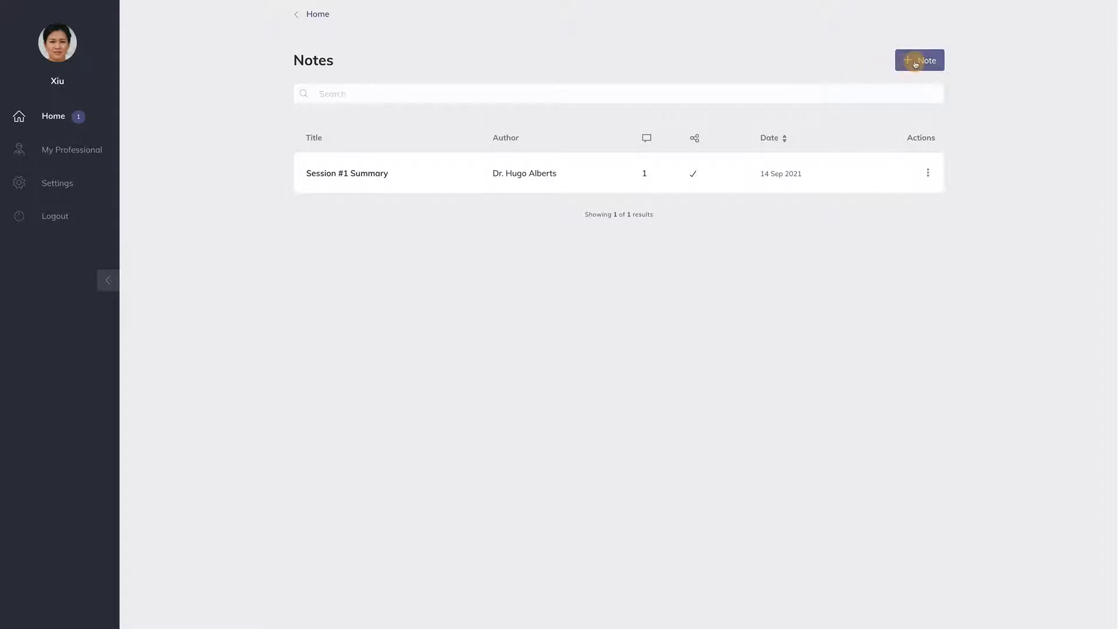
# Step: As the client, write and save a new note titled 'My Progress'
pyautogui.click(920, 60)
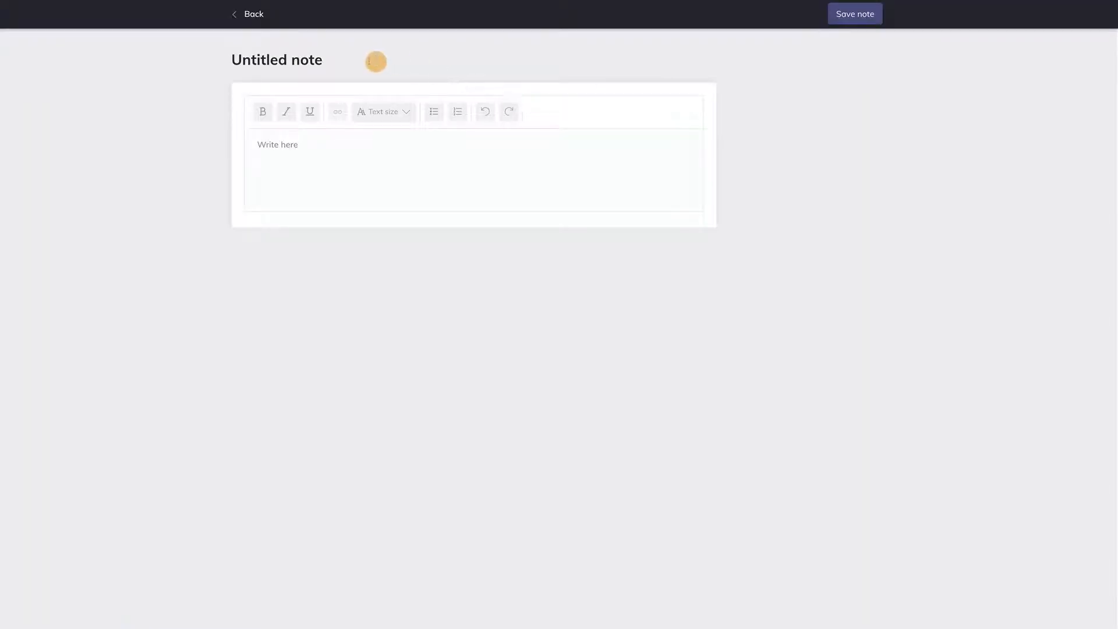
pyautogui.write('My')
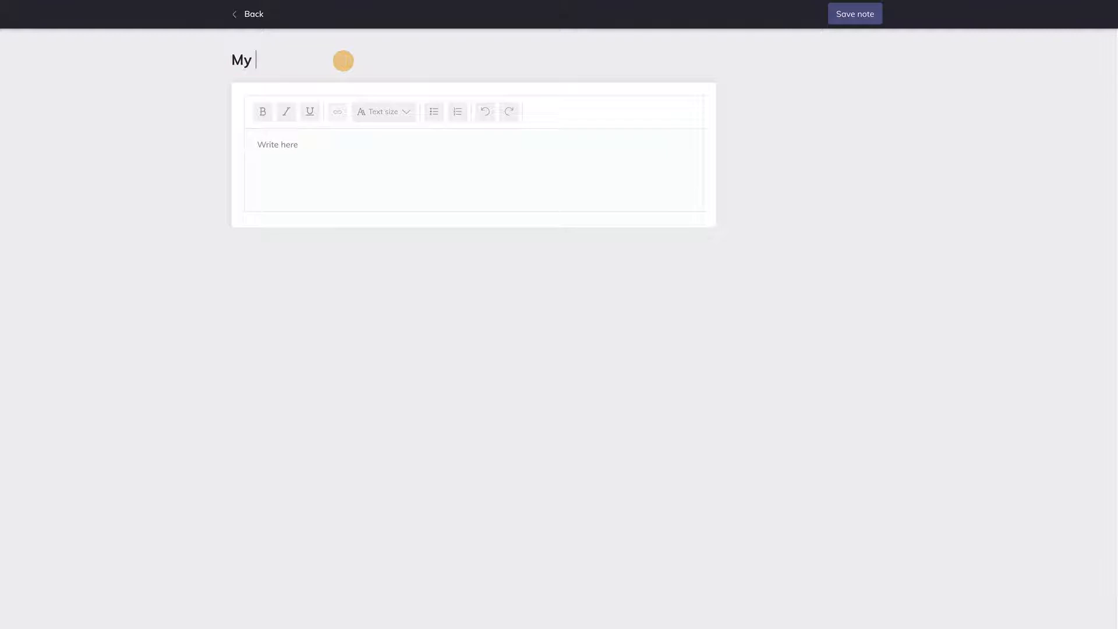
pyautogui.write('Progress')
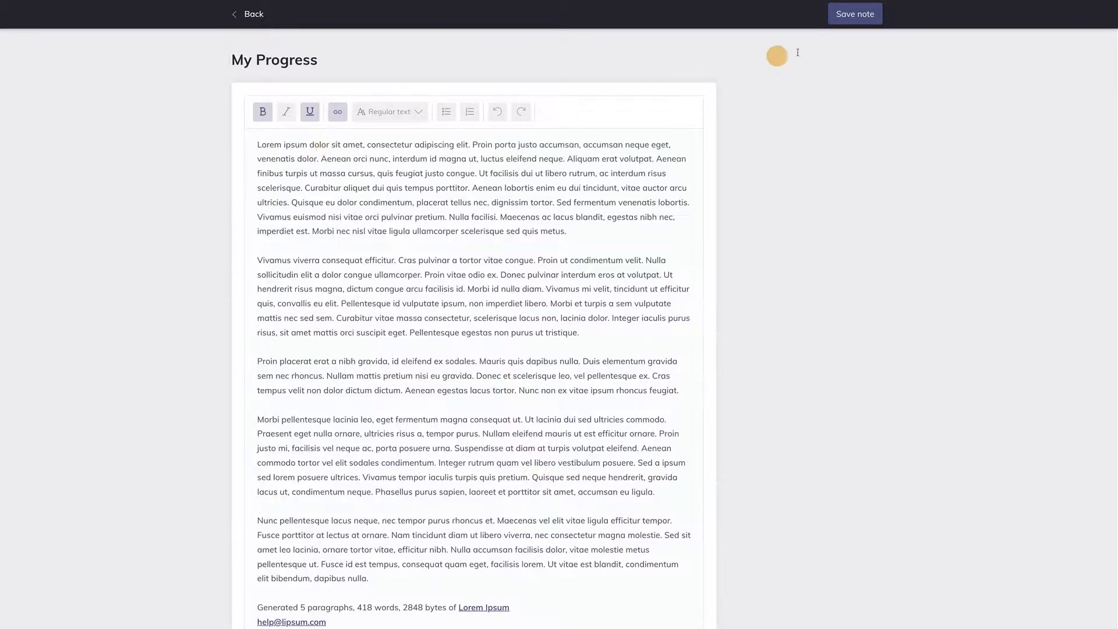
pyautogui.click(855, 14)
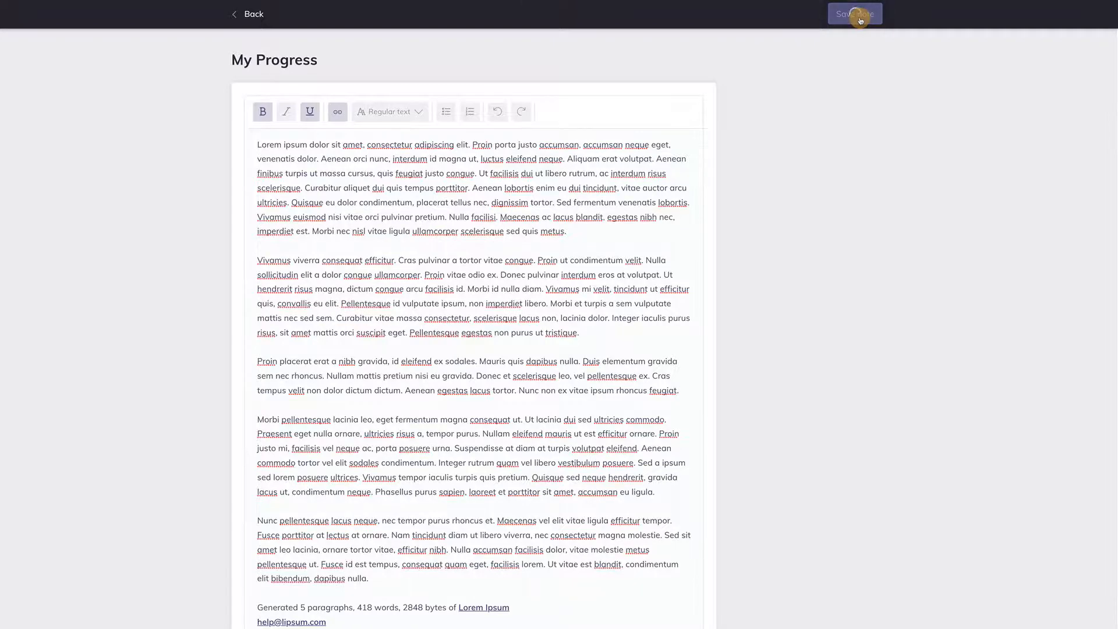
pyautogui.click(855, 13)
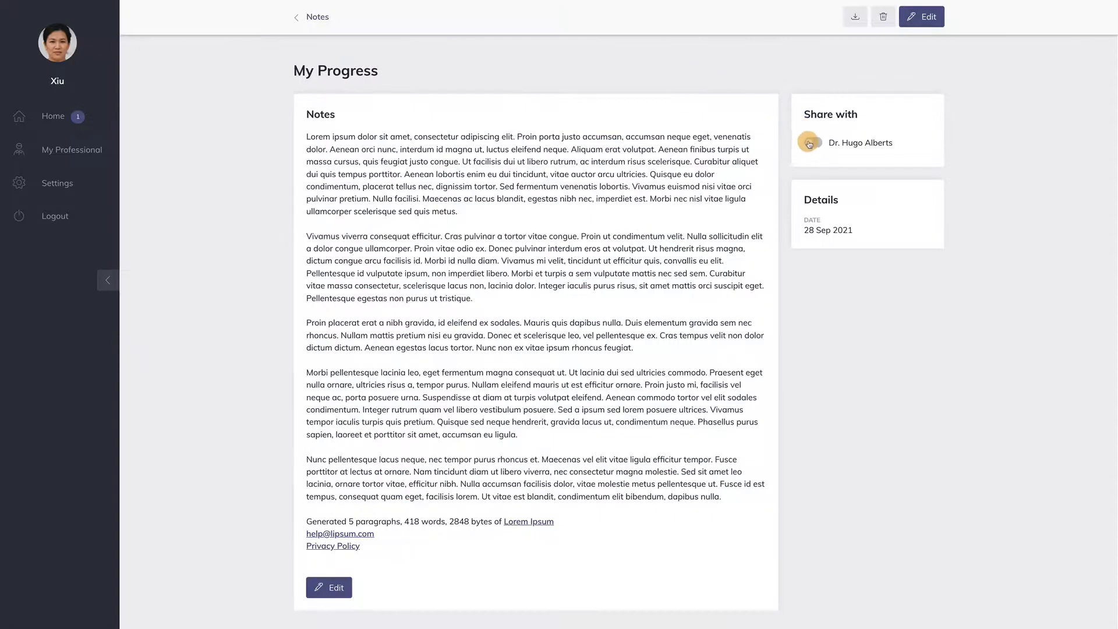
pyautogui.click(810, 142)
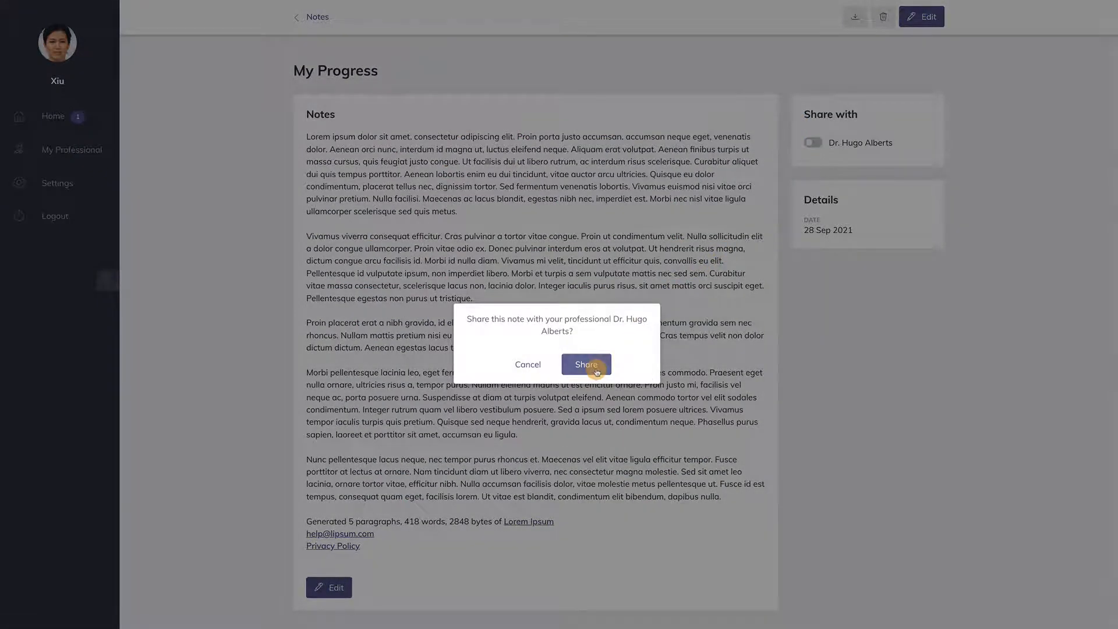
pyautogui.click(586, 364)
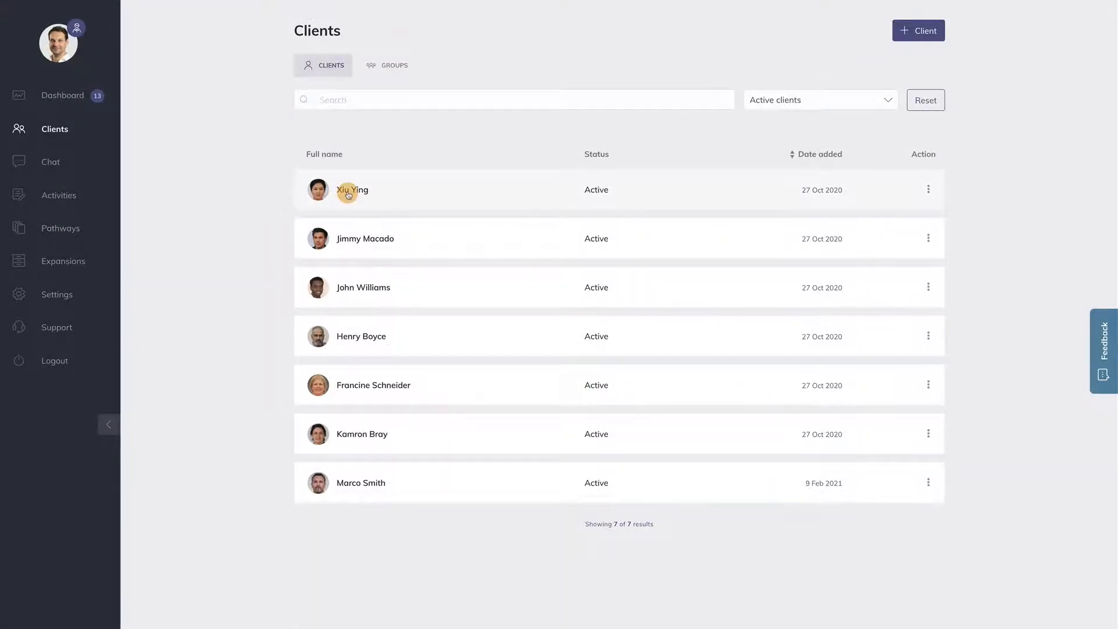
pyautogui.click(348, 193)
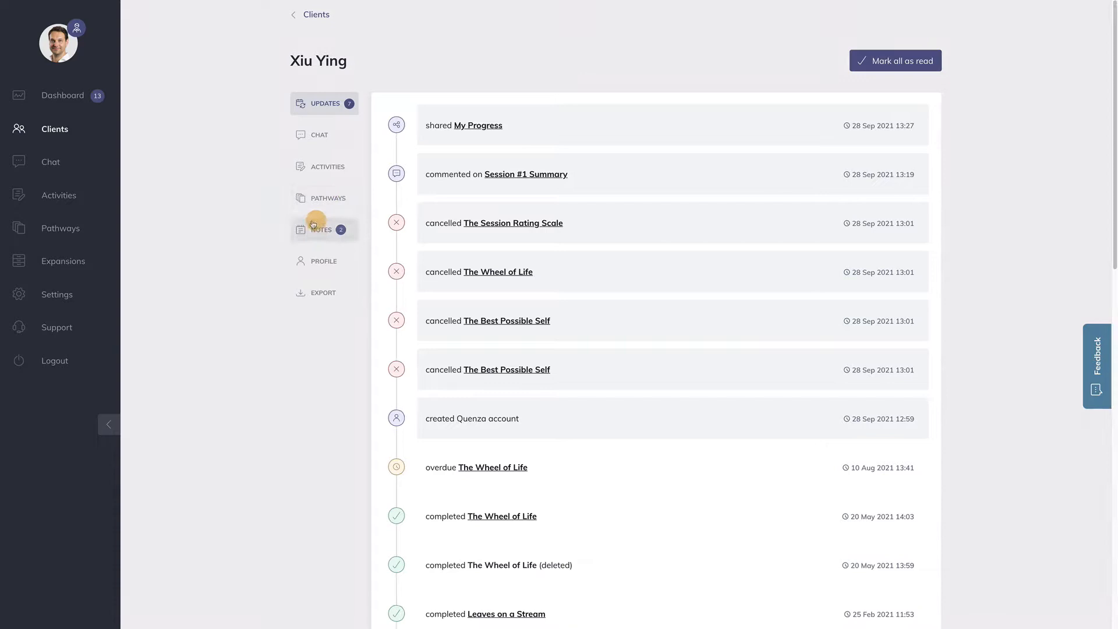